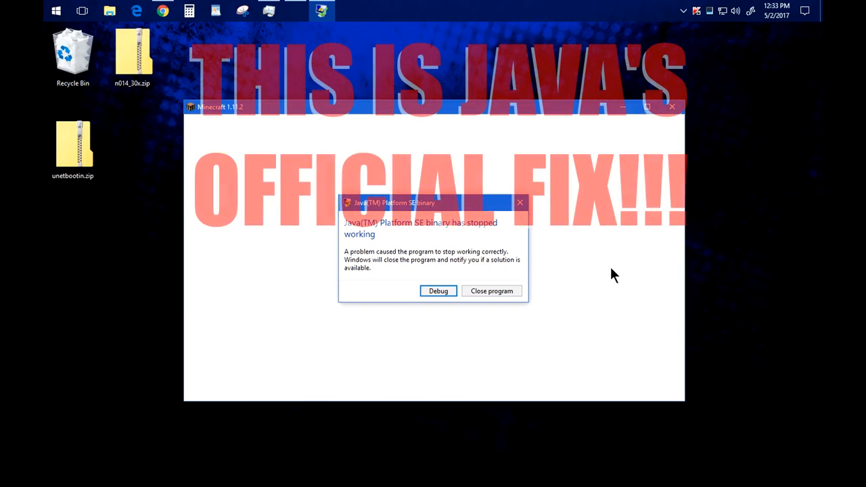
Run the 378.57 desktop driver package and let setup extract the driver files
click(776, 11)
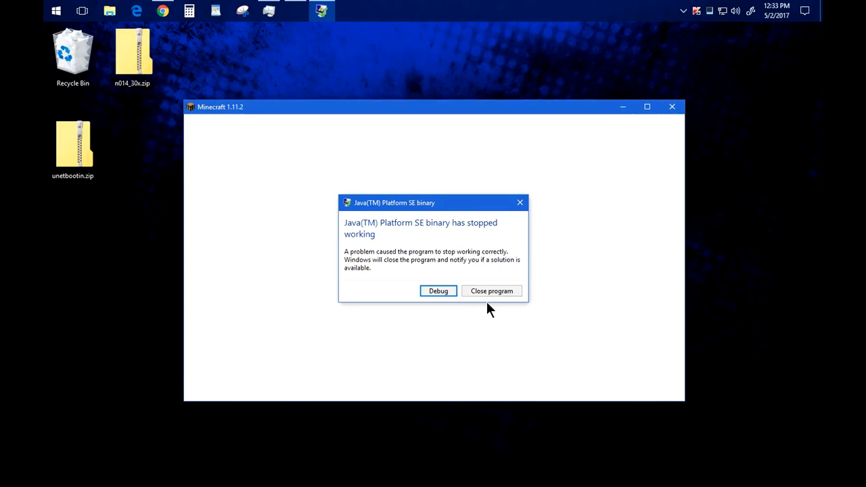
mouse_move(494, 300)
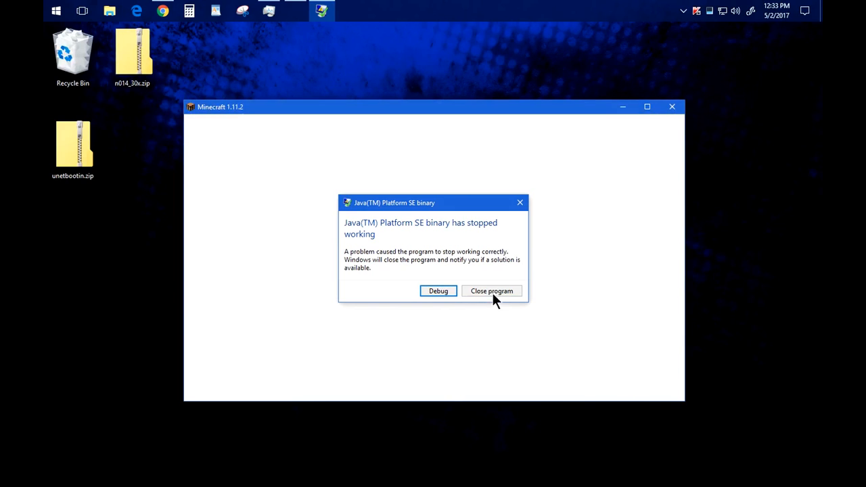
click(493, 291)
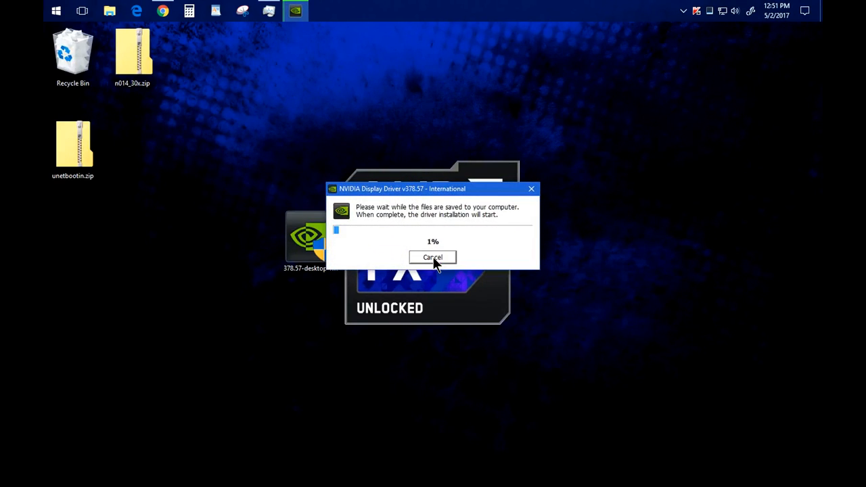
click(433, 257)
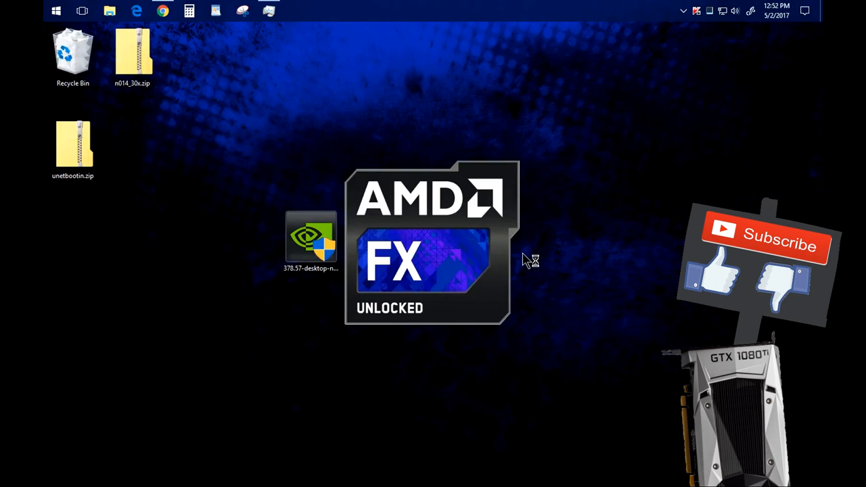
Launch the downloaded 378.57 graphics driver installer from its desktop icon
double_click(311, 236)
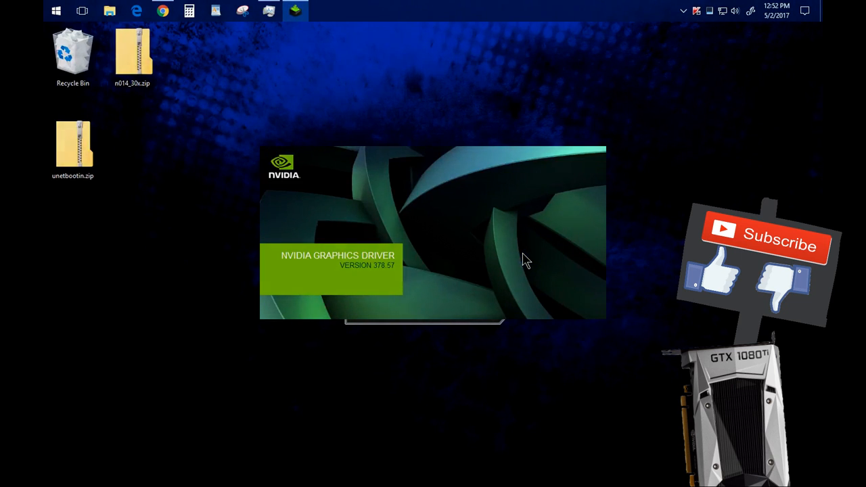